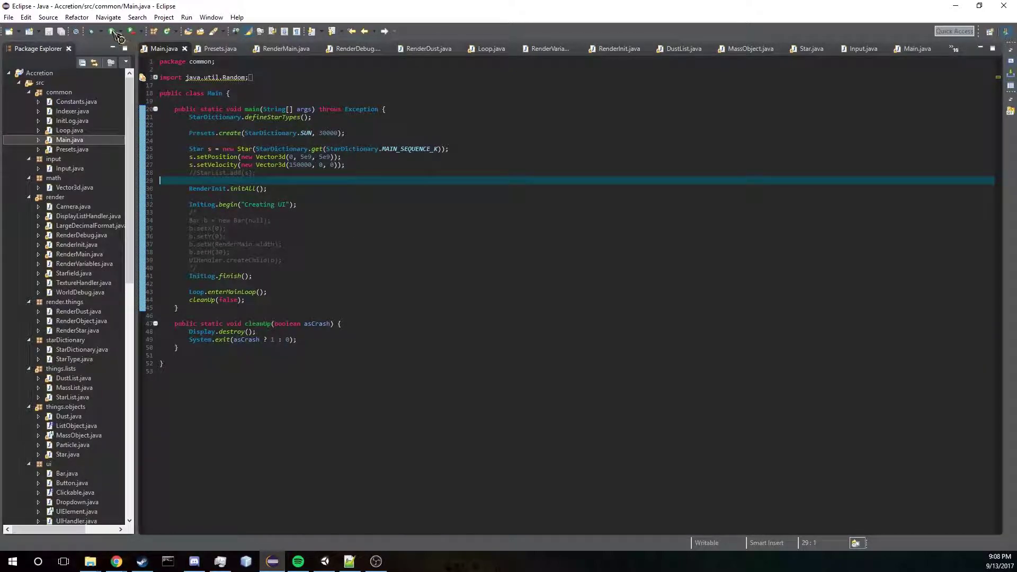
Run the Accretion simulation from Eclipse and tilt the camera to look down onto the dust disk.
click(108, 33)
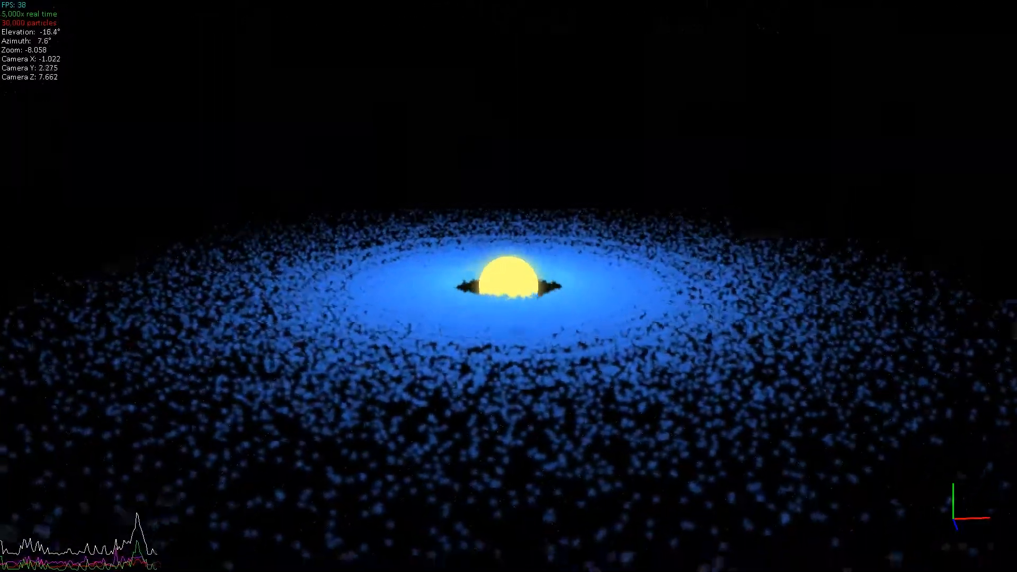
drag(509, 285, 509, 195)
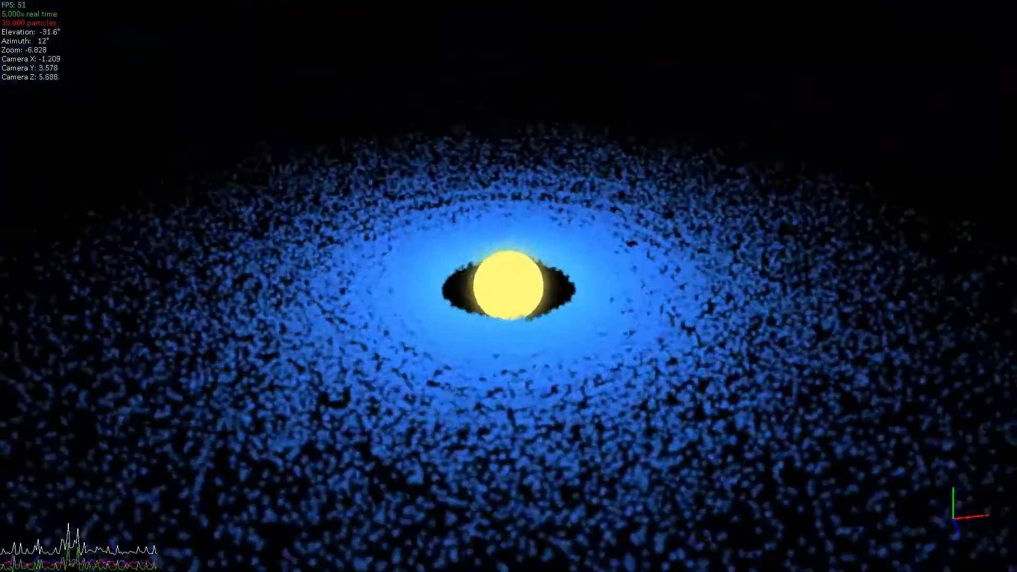